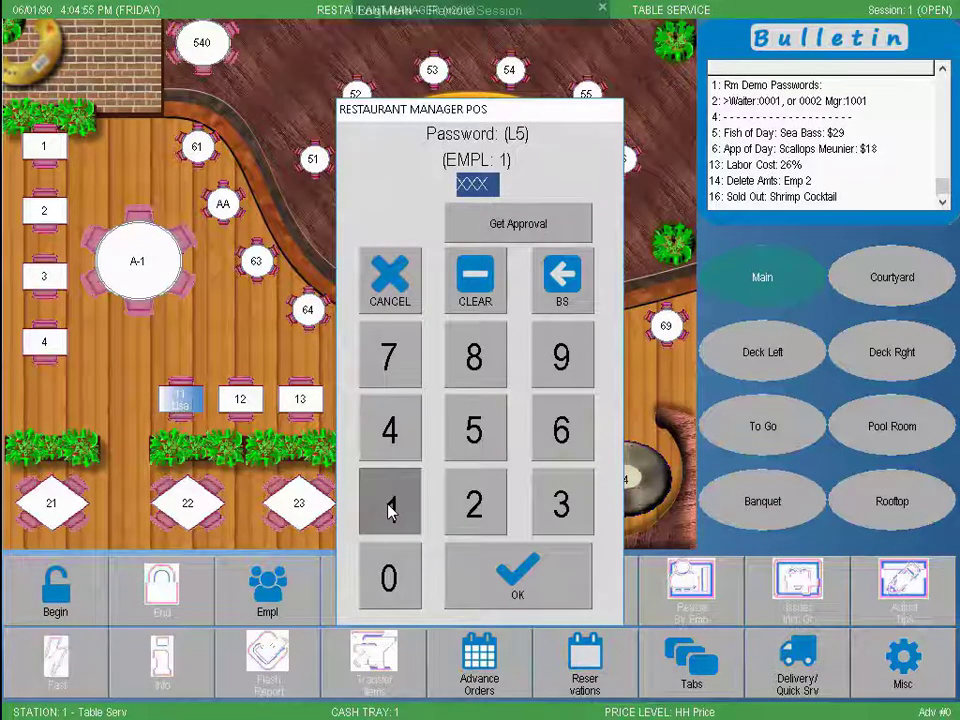
Log in with the employee password to reach Table 11's check
click(518, 578)
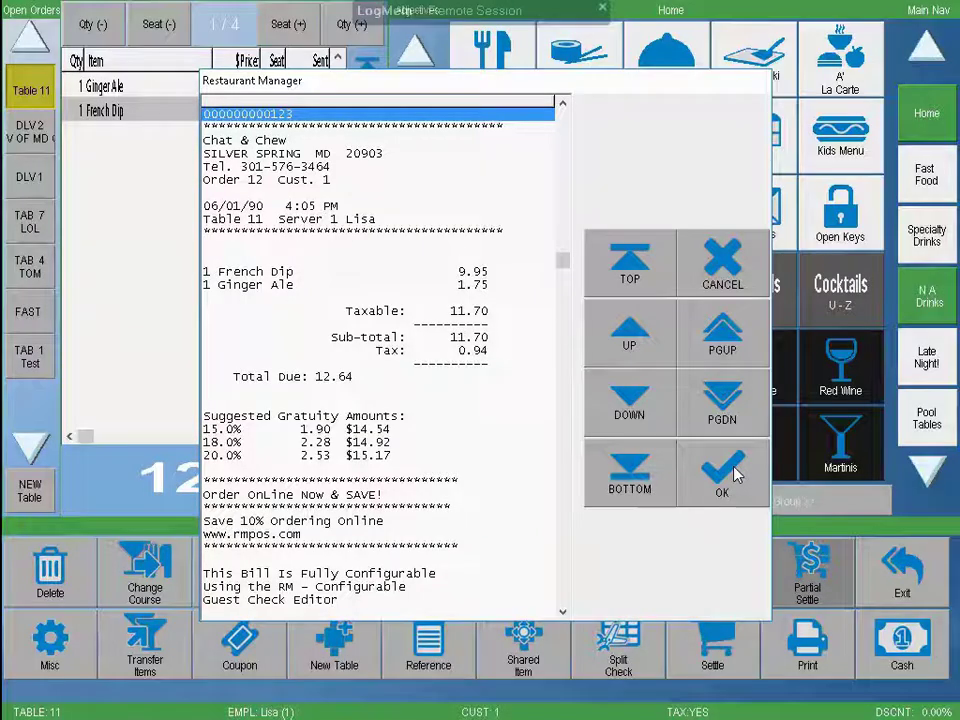
Settle the 12.64 French Dip and Ginger Ale portion in cash and confirm the amount
click(722, 472)
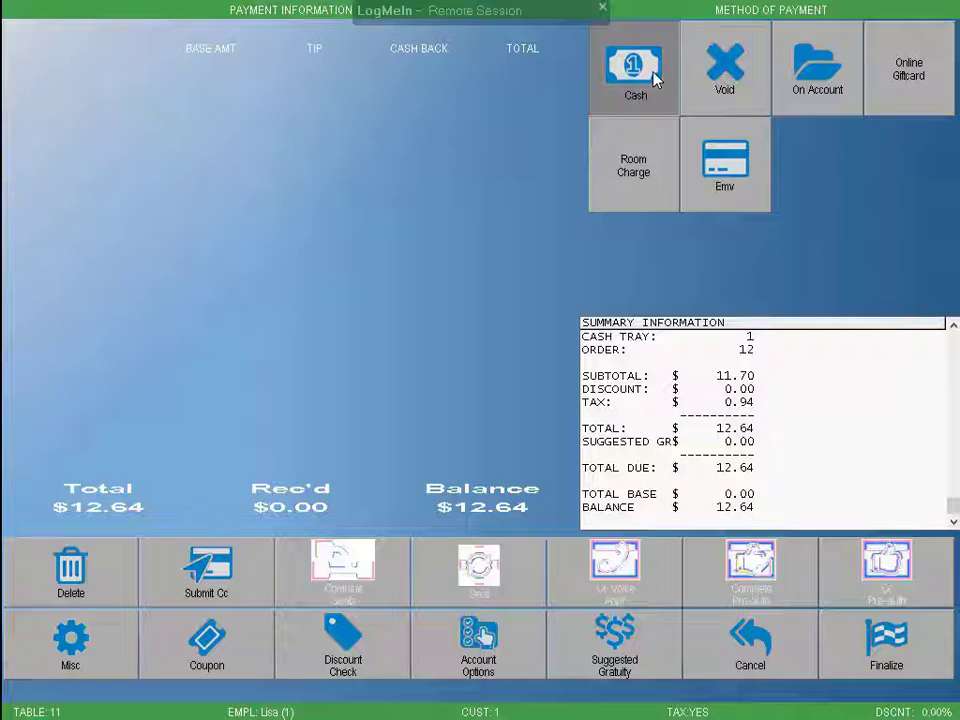
click(636, 68)
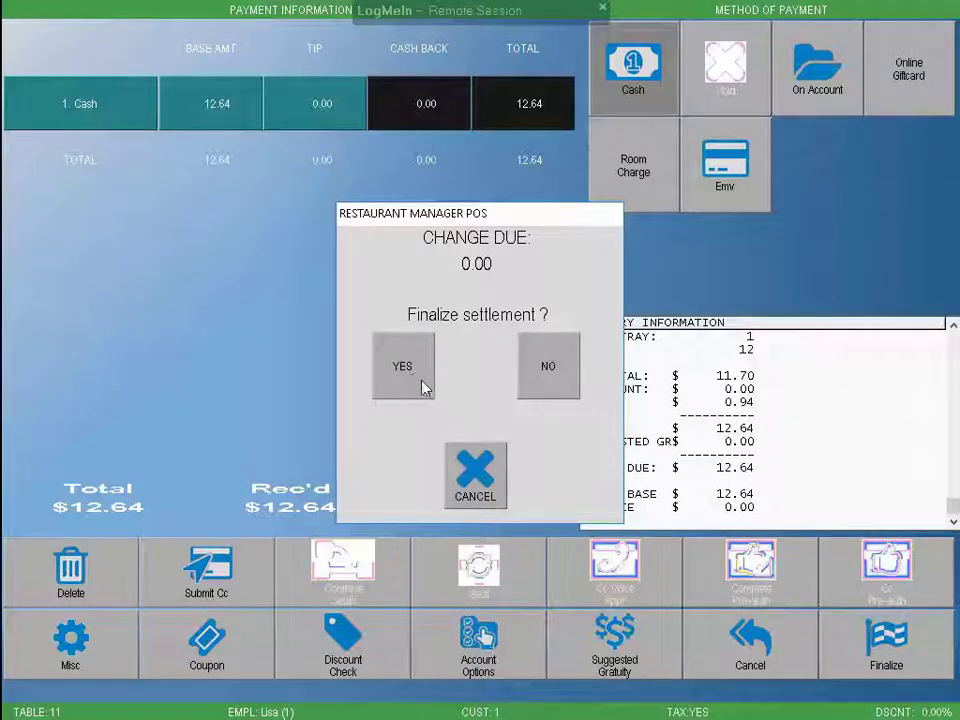
click(404, 366)
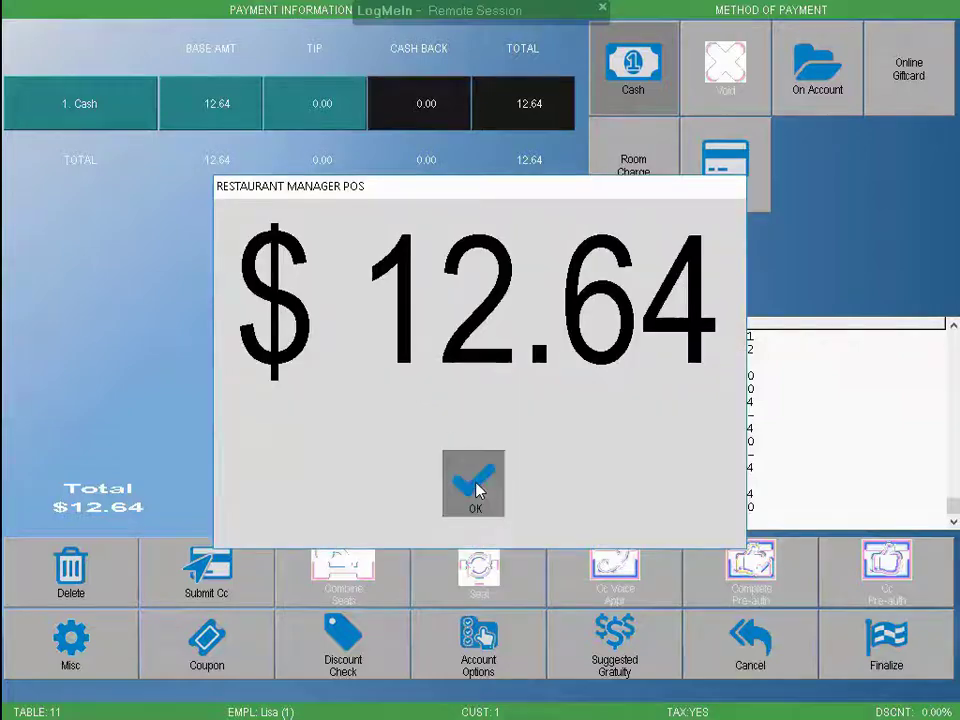
click(472, 486)
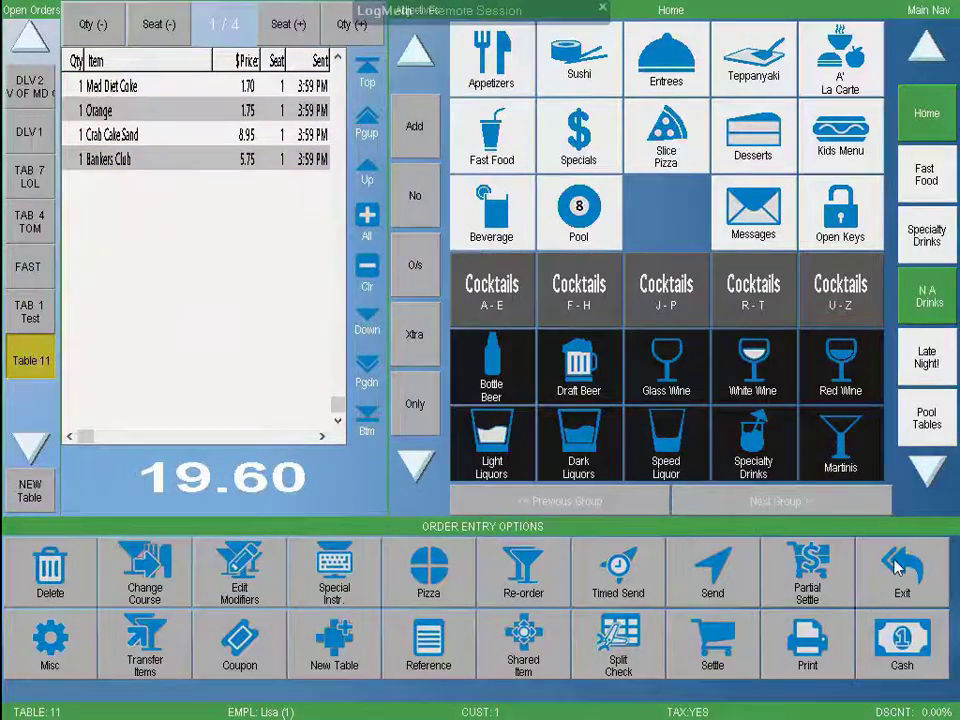
Exit the Table 11 check and start a quick-service order with reference UNIV OF MD CLL
click(904, 578)
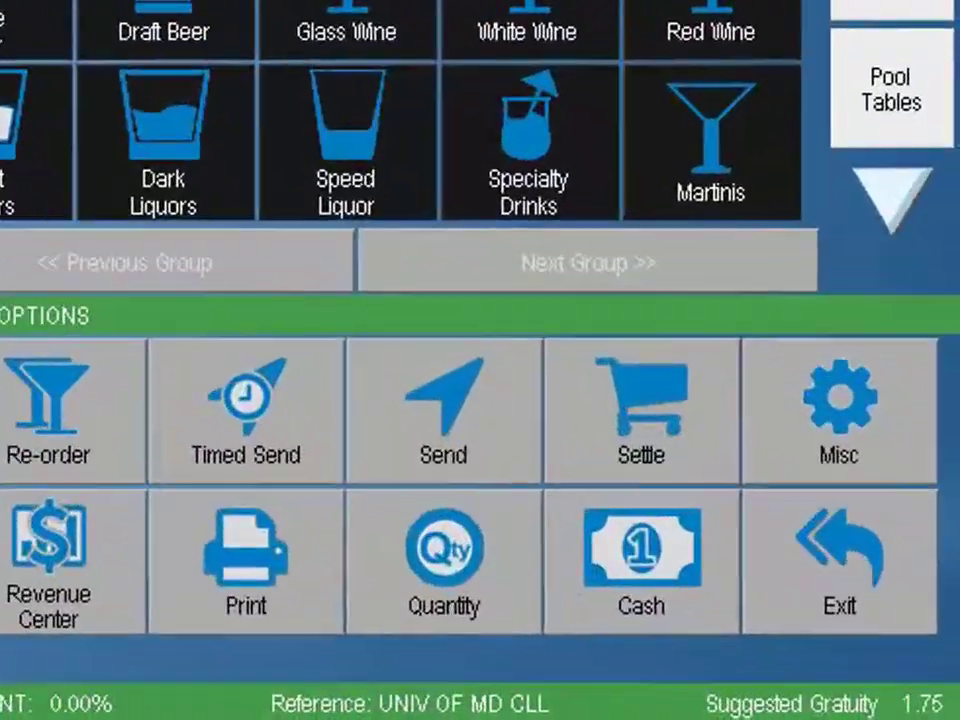
Select the Med Diet Coke and Bankers Club lines and partial-settle them in cash for 8.16
click(444, 410)
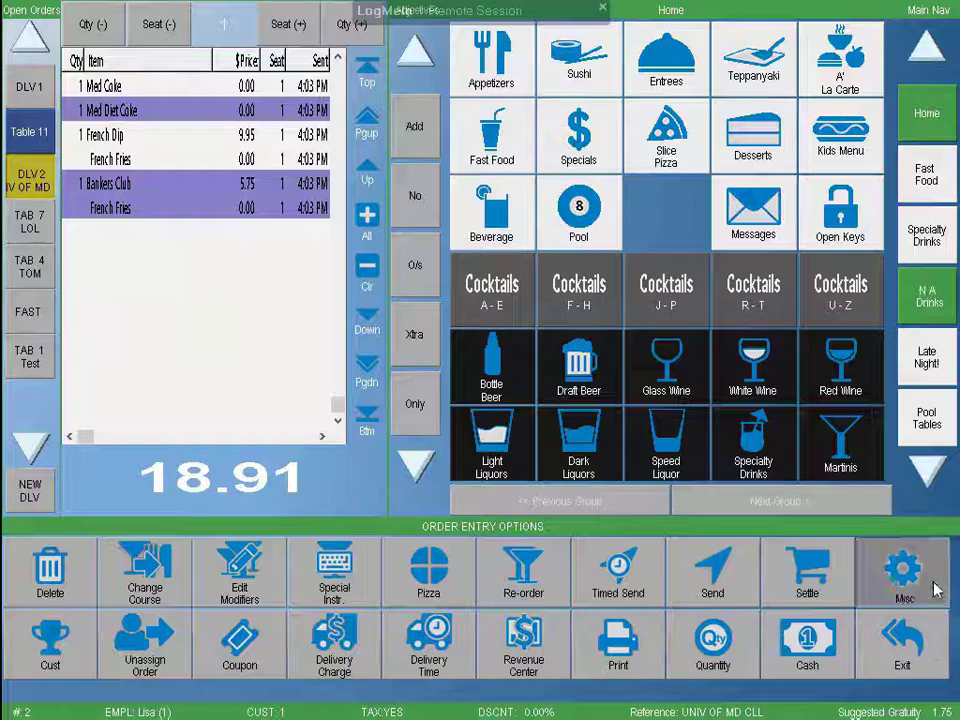
click(920, 580)
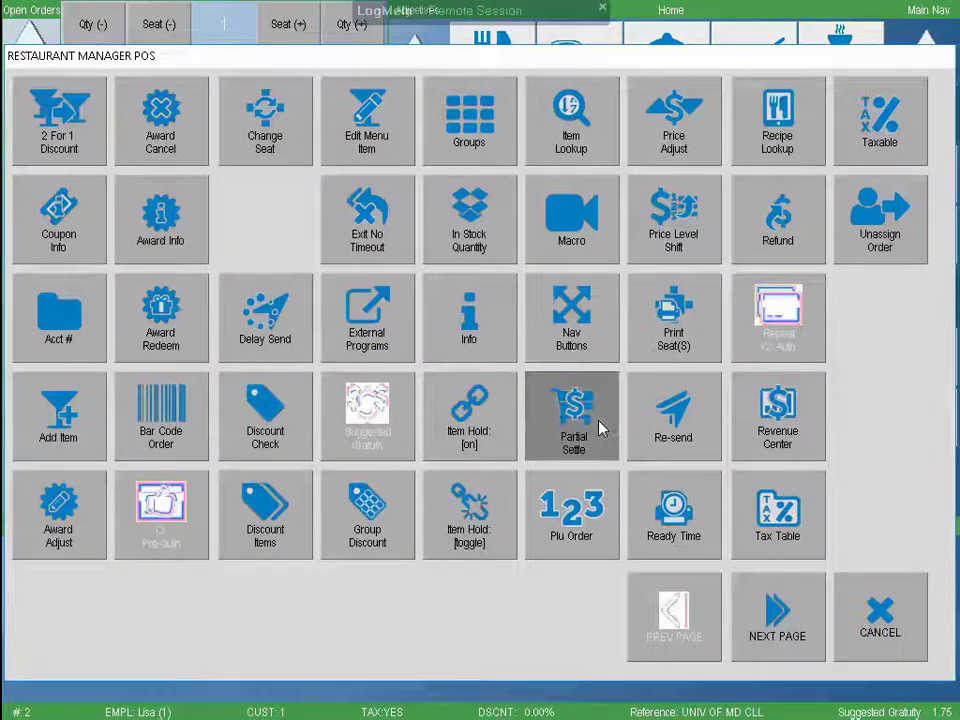
click(572, 418)
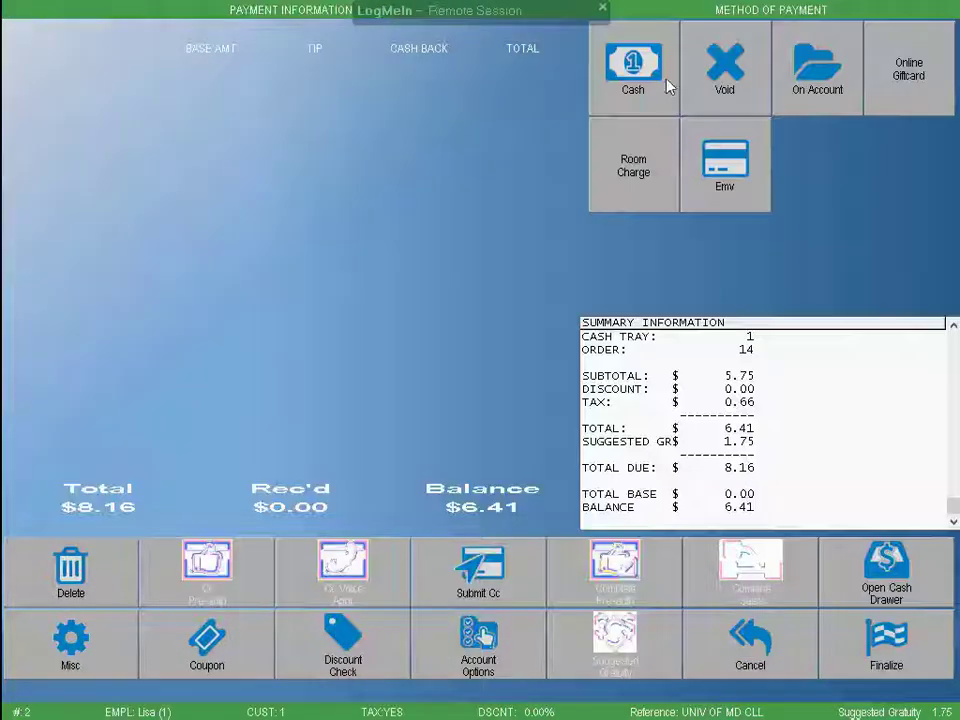
click(636, 66)
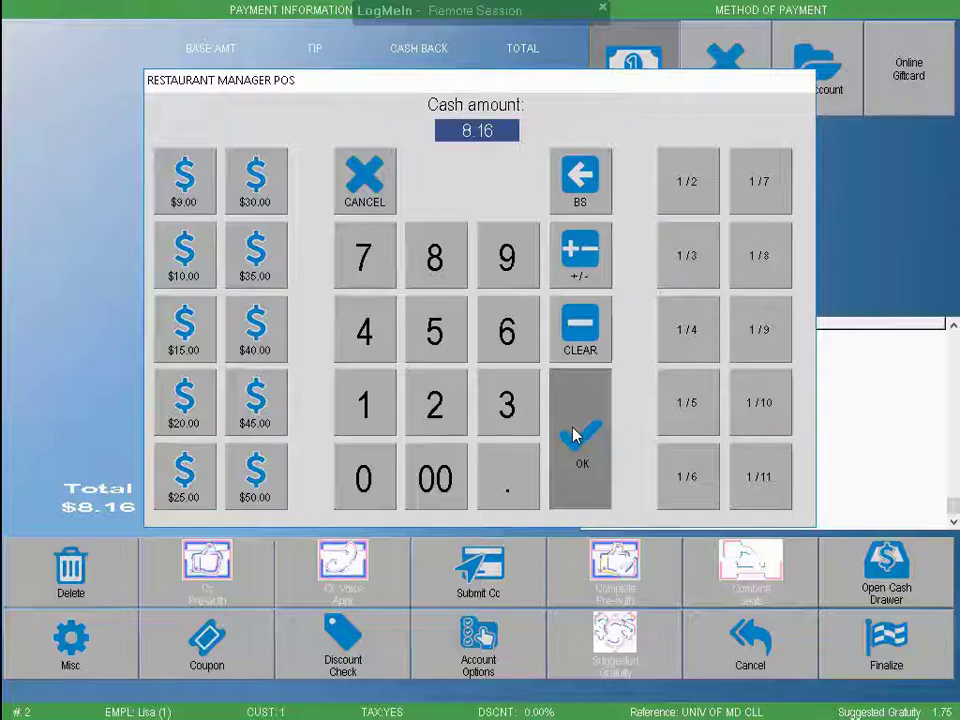